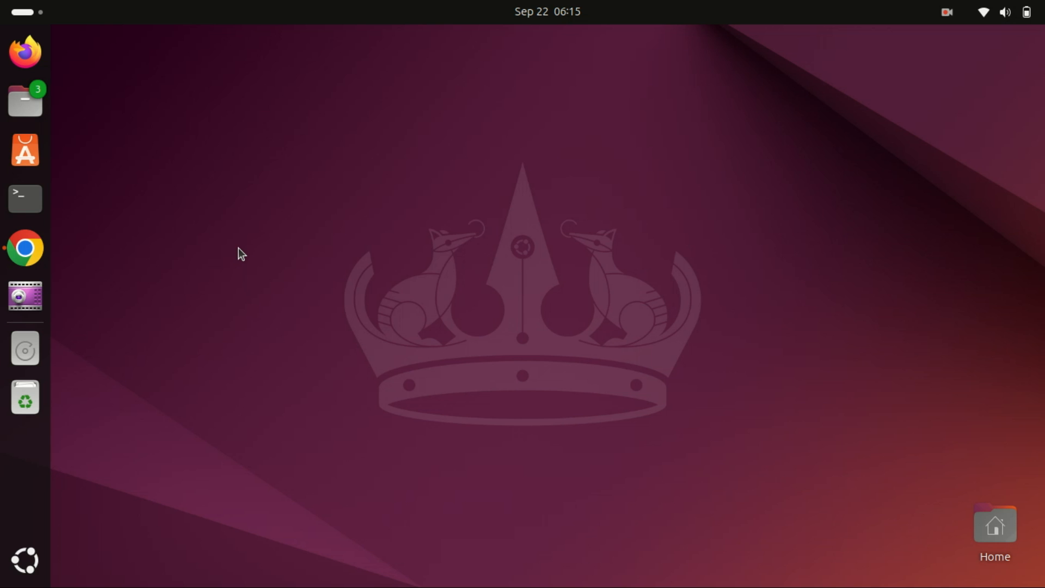
# Refresh the package lists with 'sudo apt update', supplying the administrator password.
pyautogui.click(25, 199)
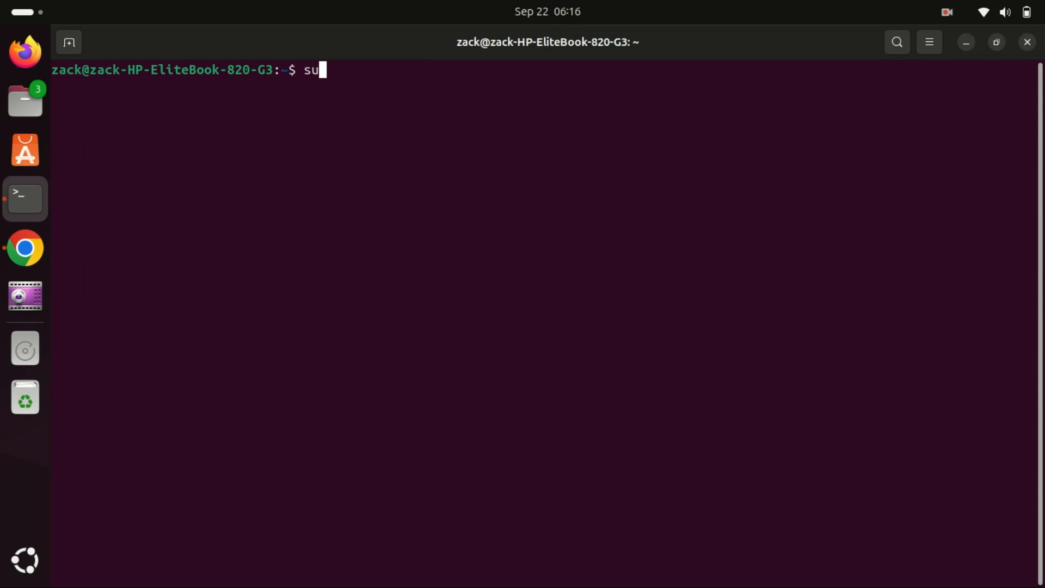
pyautogui.write('do a')
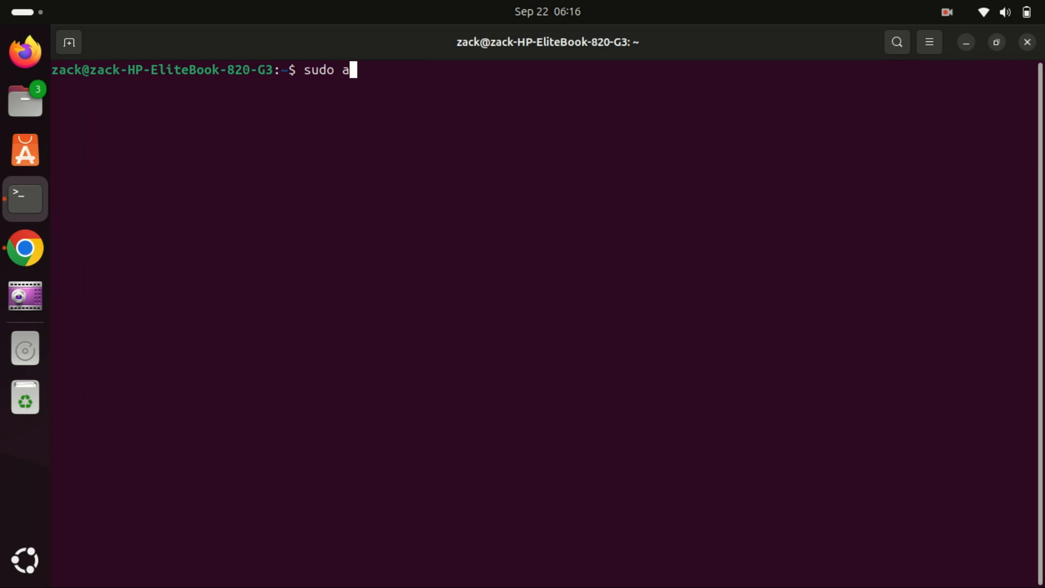
pyautogui.write('pt u')
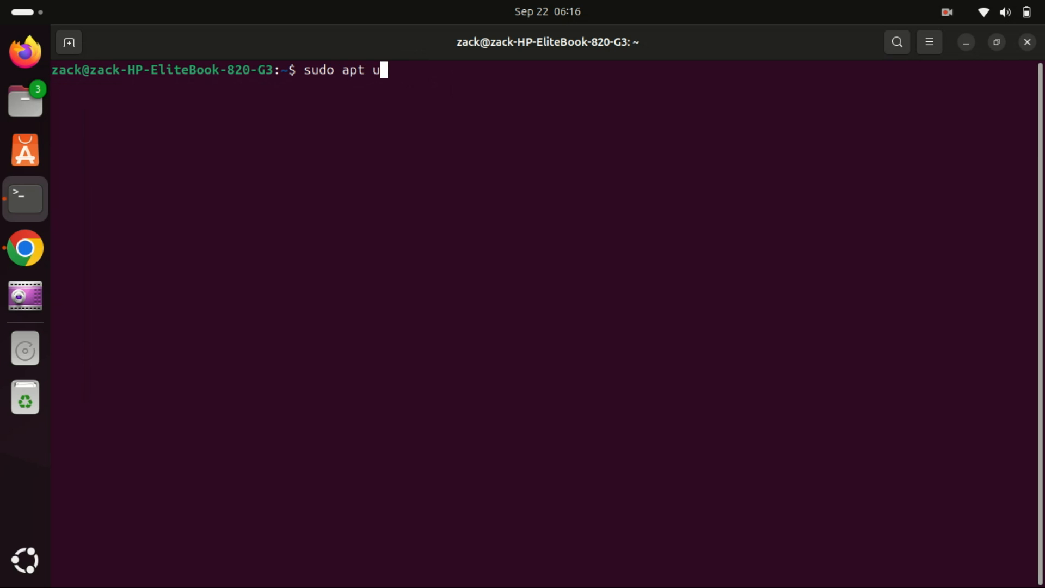
pyautogui.write('pdat')
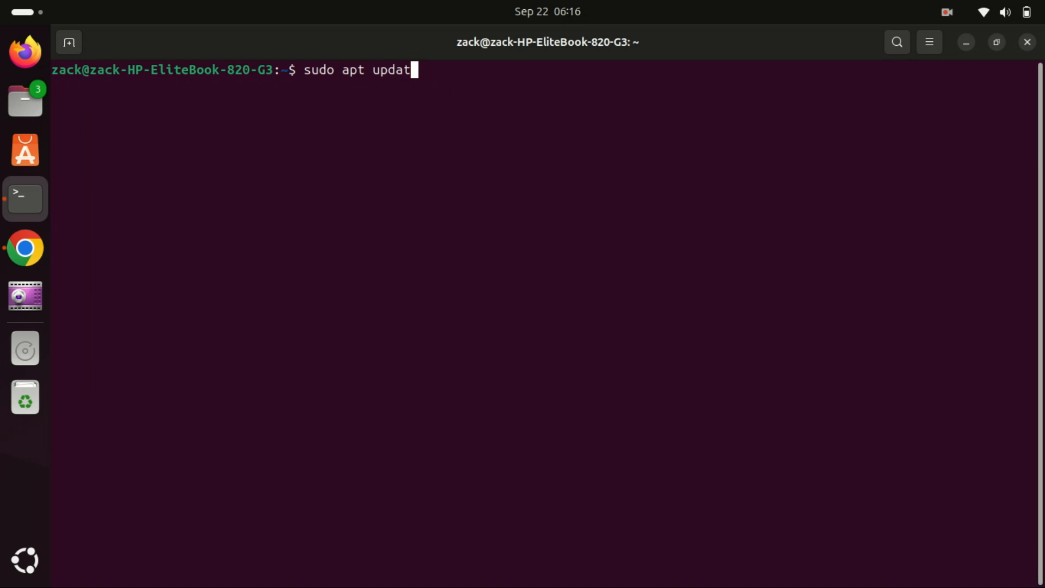
pyautogui.press('Return')
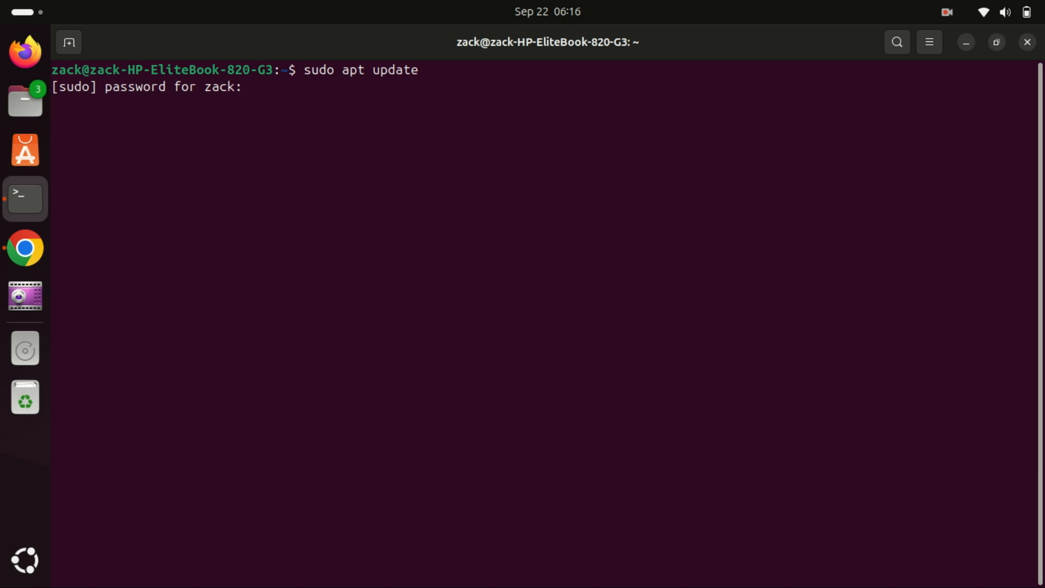
pyautogui.press('Return')
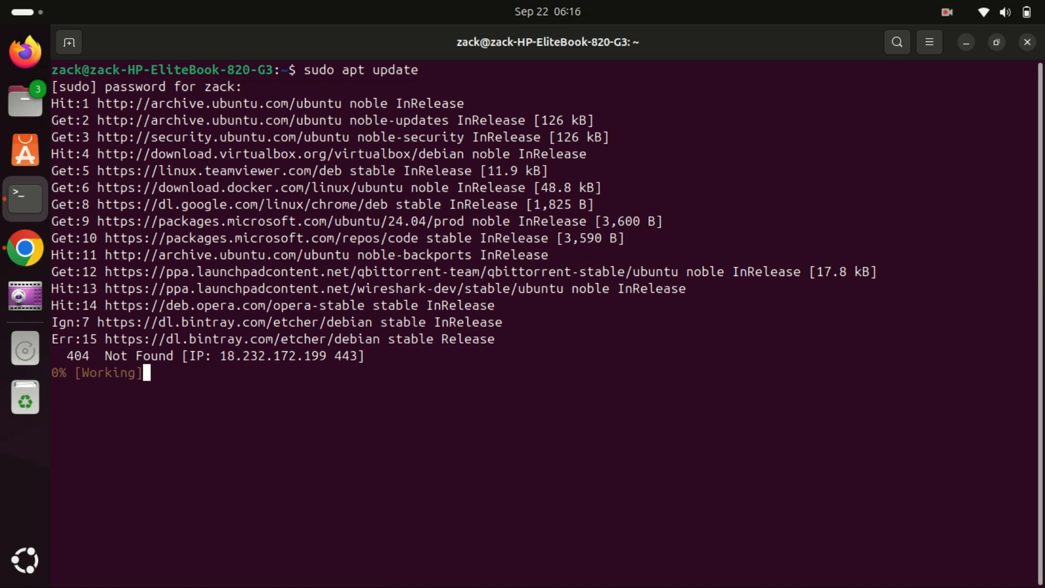
# Clear the screen and run 'sudo apt upgrade' for a full package upgrade.
pyautogui.write('cle')
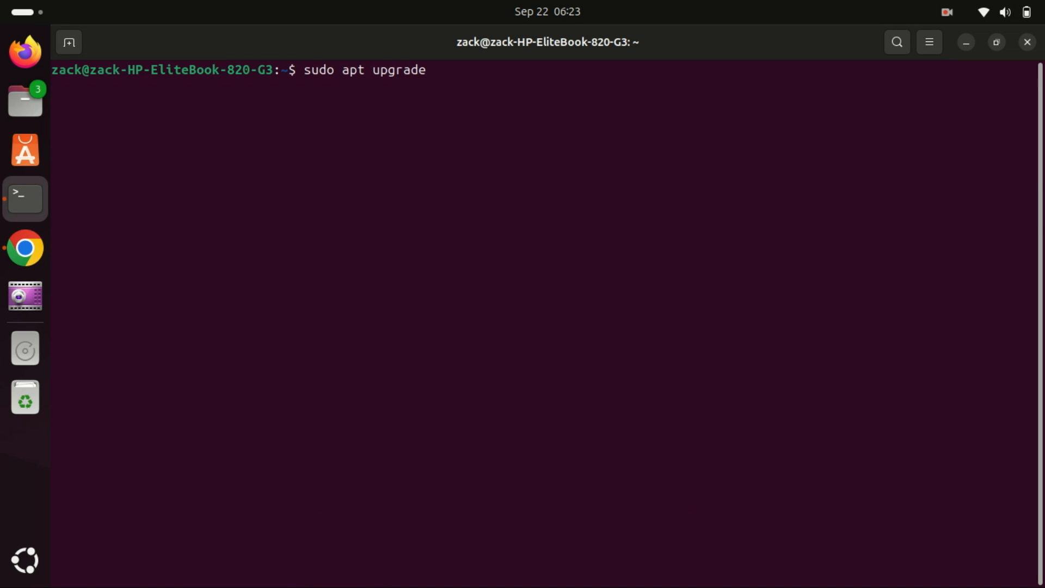
pyautogui.press('Return')
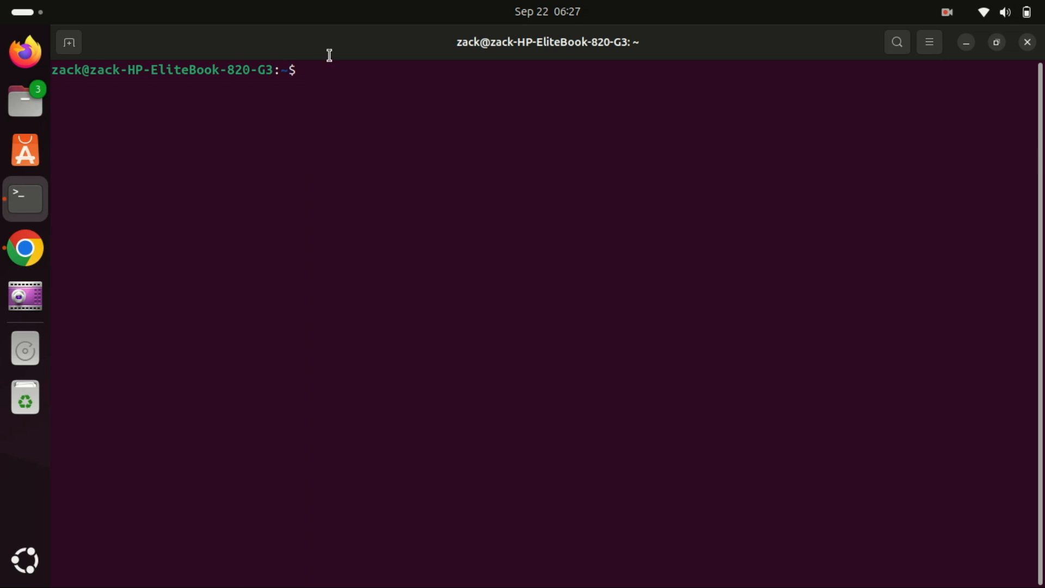
# Install Flatpak with 'sudo apt install flatpak', answering 'y' to add its dependencies.
pyautogui.write('sudo')
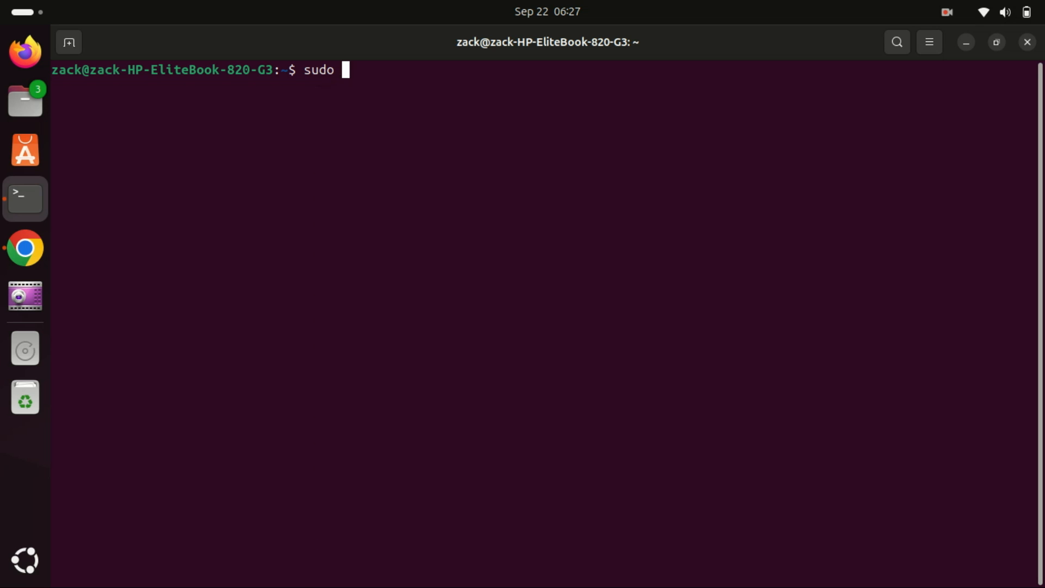
pyautogui.write('apt i')
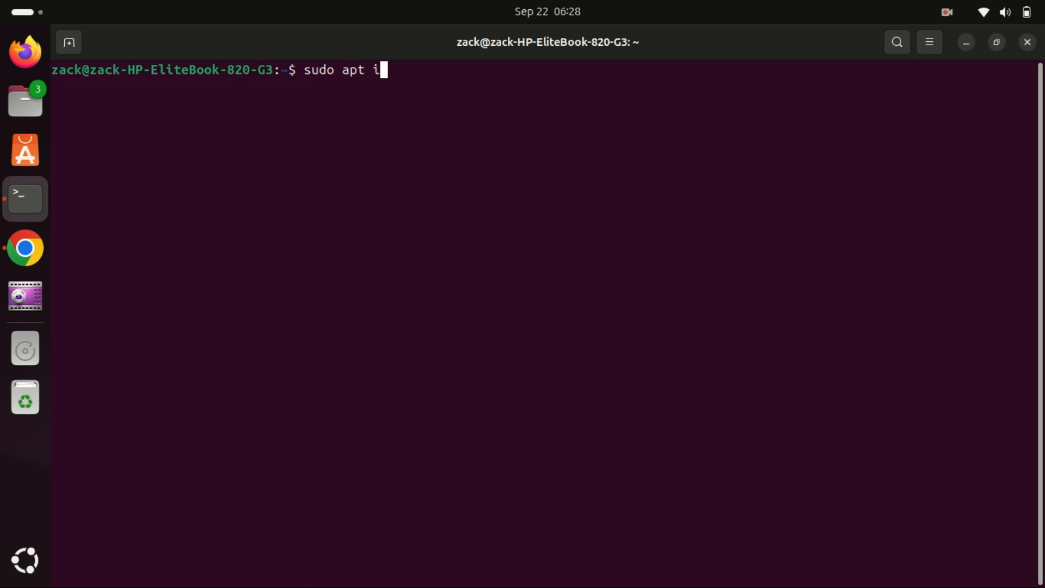
pyautogui.write('n')
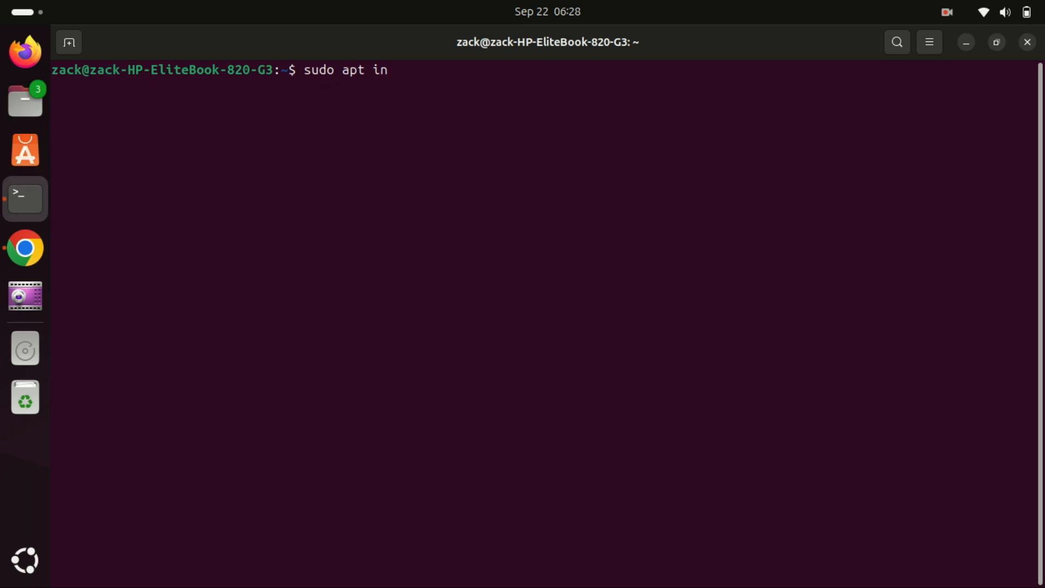
pyautogui.write('stall flatpak')
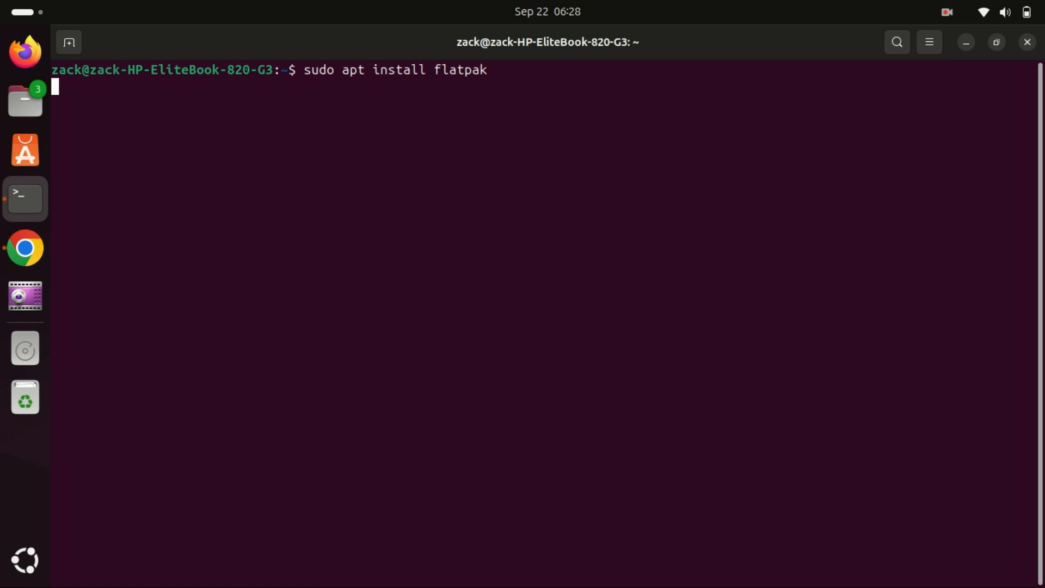
pyautogui.press('Return')
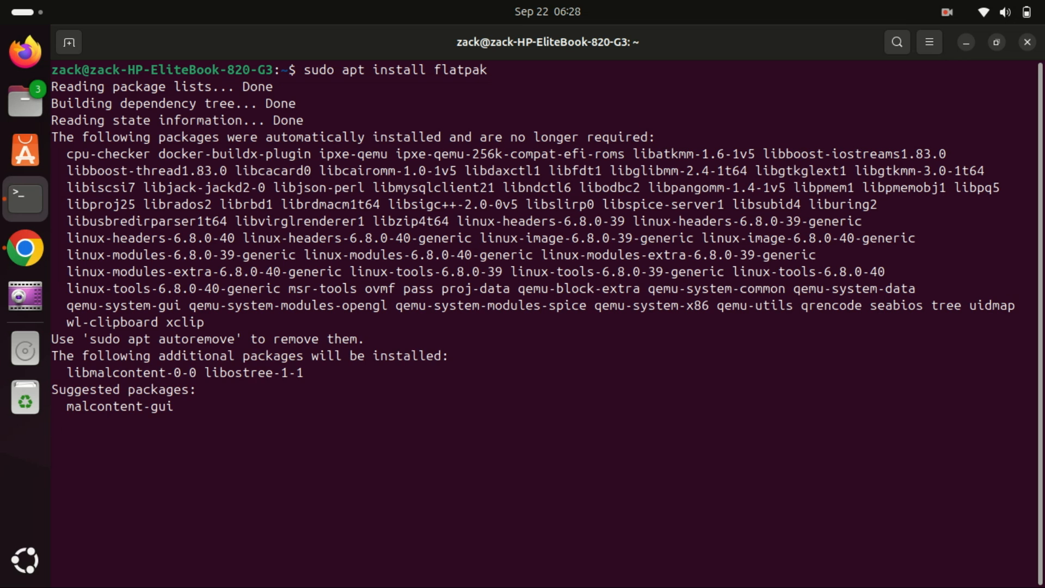
pyautogui.write('you want to continue? [Y/n] y')
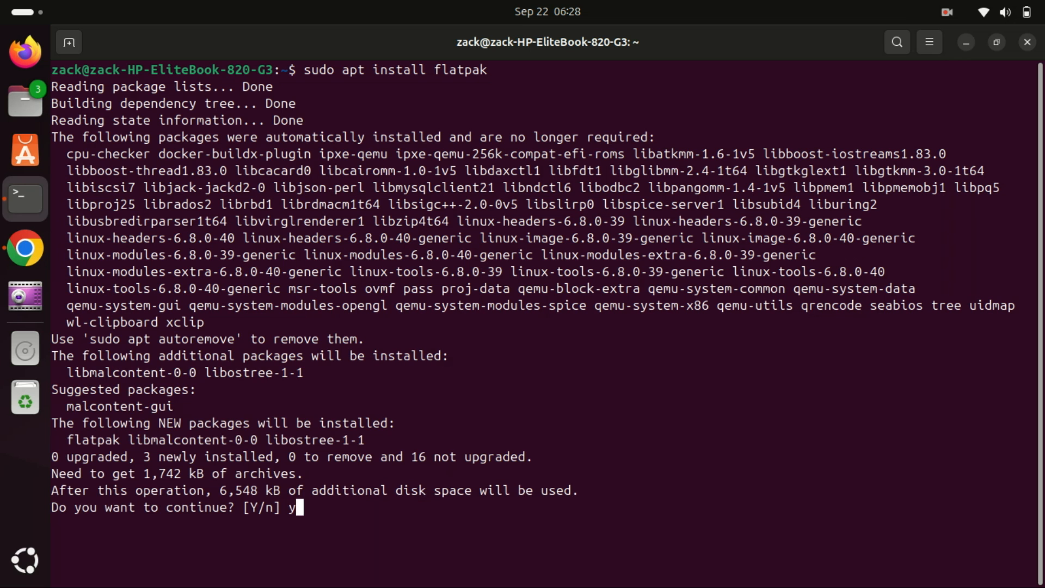
pyautogui.press('Return')
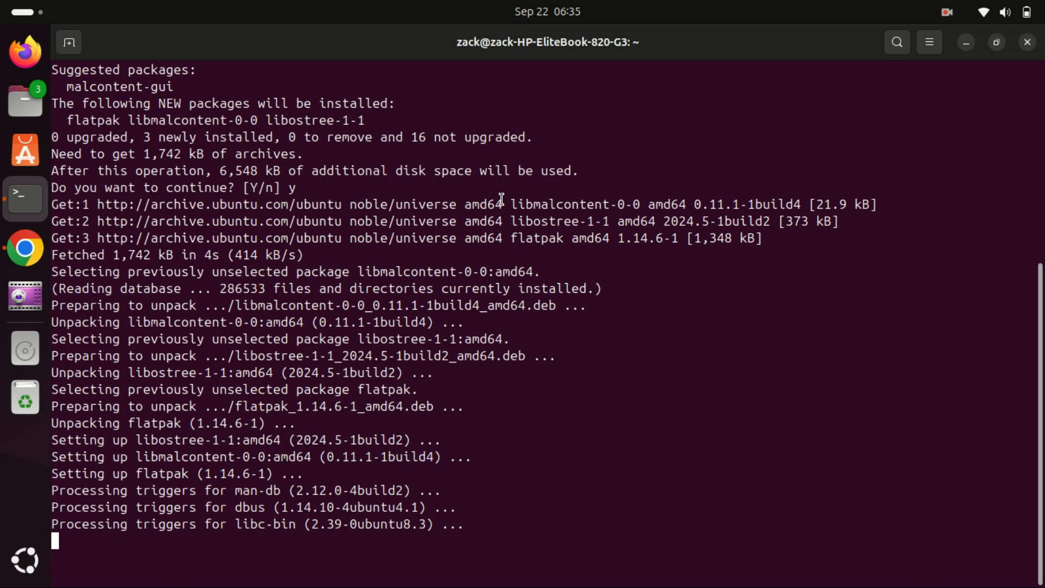
# Add the Flathub remote via 'flatpak remote-add --if-not-exists flathub', authenticating with the password.
pyautogui.write('flatpak remote-add --if-not-exists flathub https://dl.flathub.org/repo/flathub.flatpakrepo')
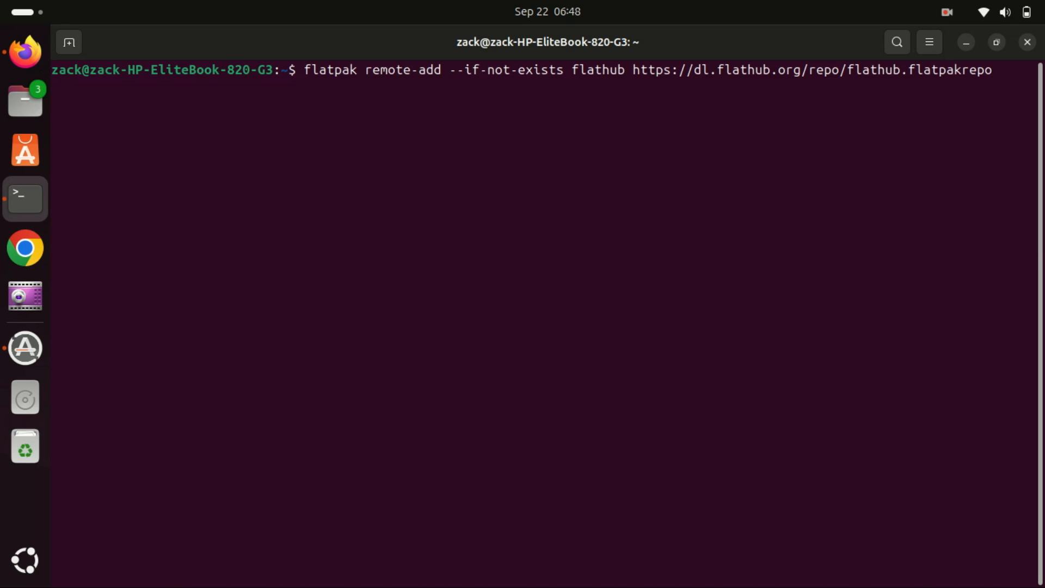
pyautogui.press('Return')
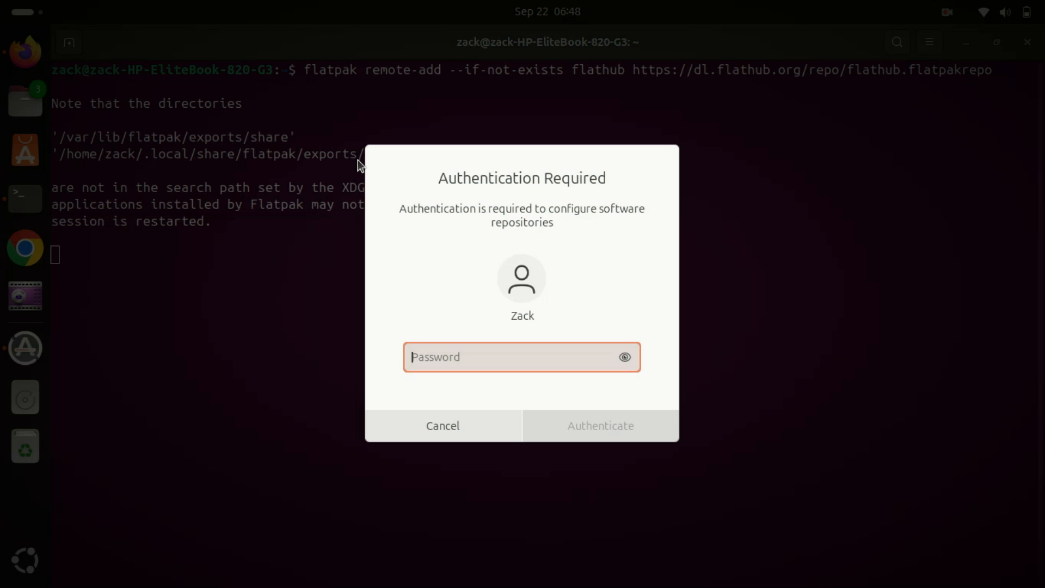
pyautogui.write('password')
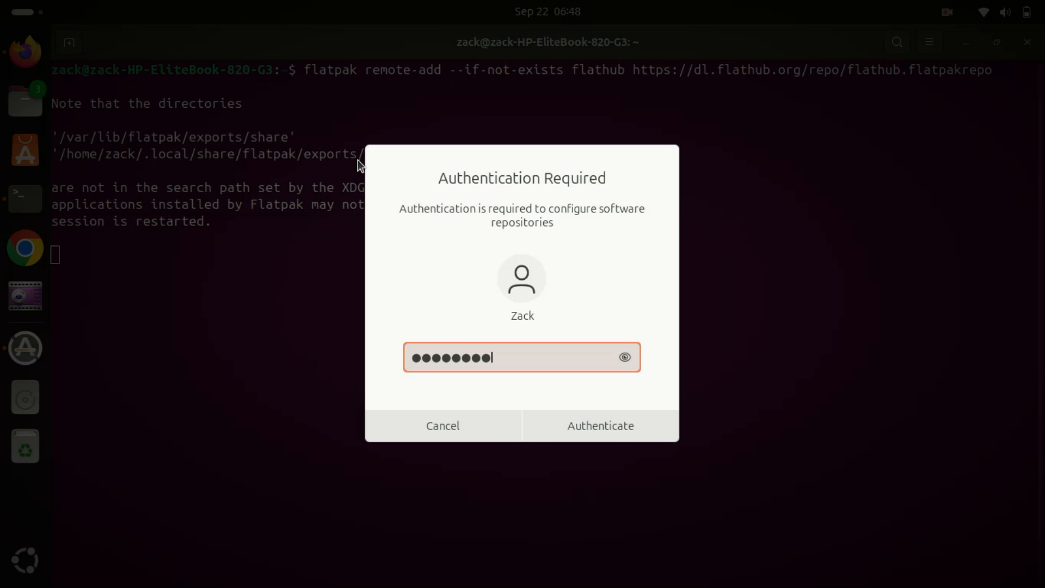
pyautogui.write('•')
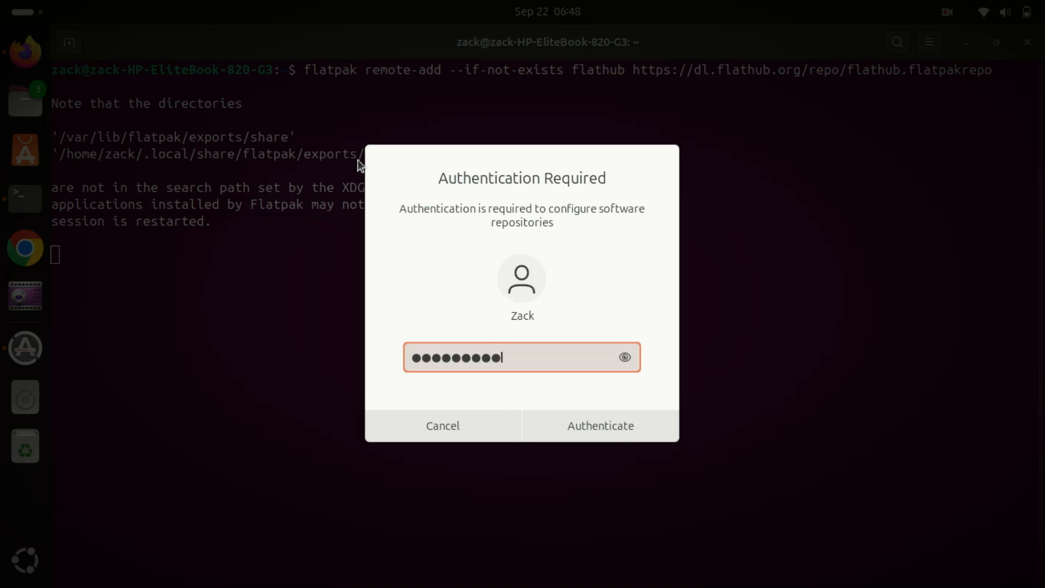
pyautogui.click(599, 425)
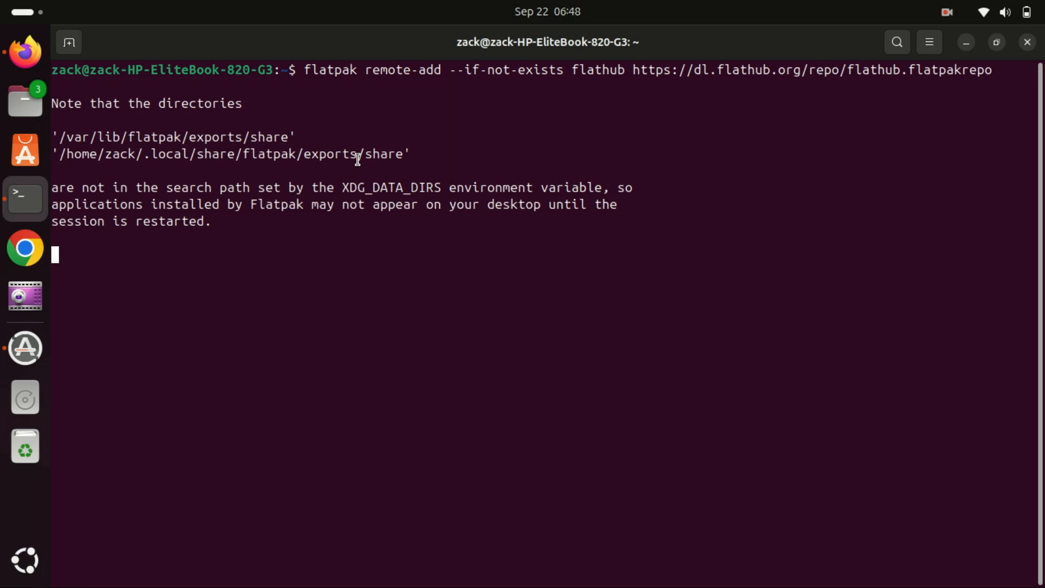
pyautogui.press('Return')
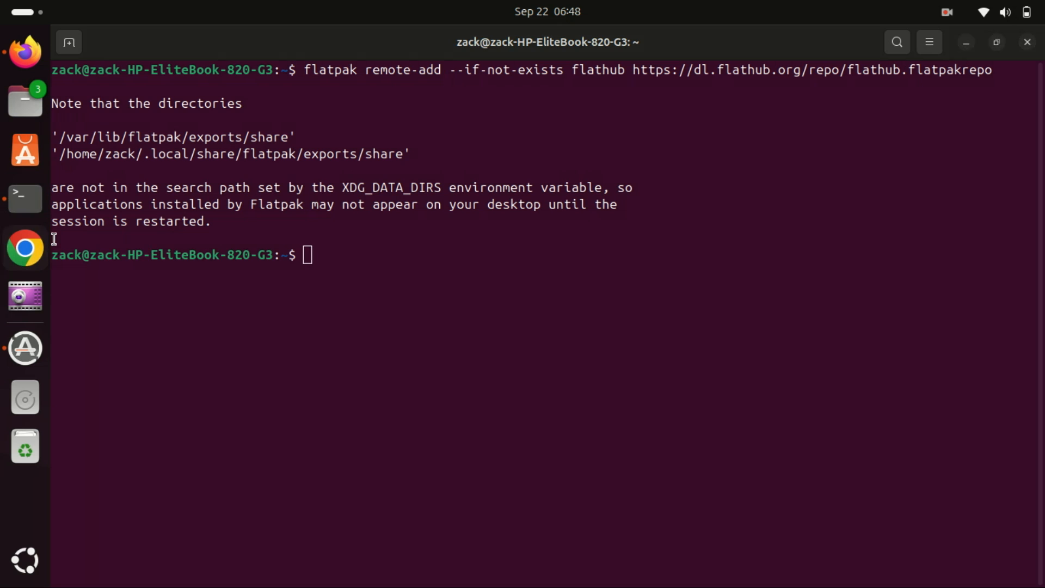
pyautogui.moveTo(176, 198)
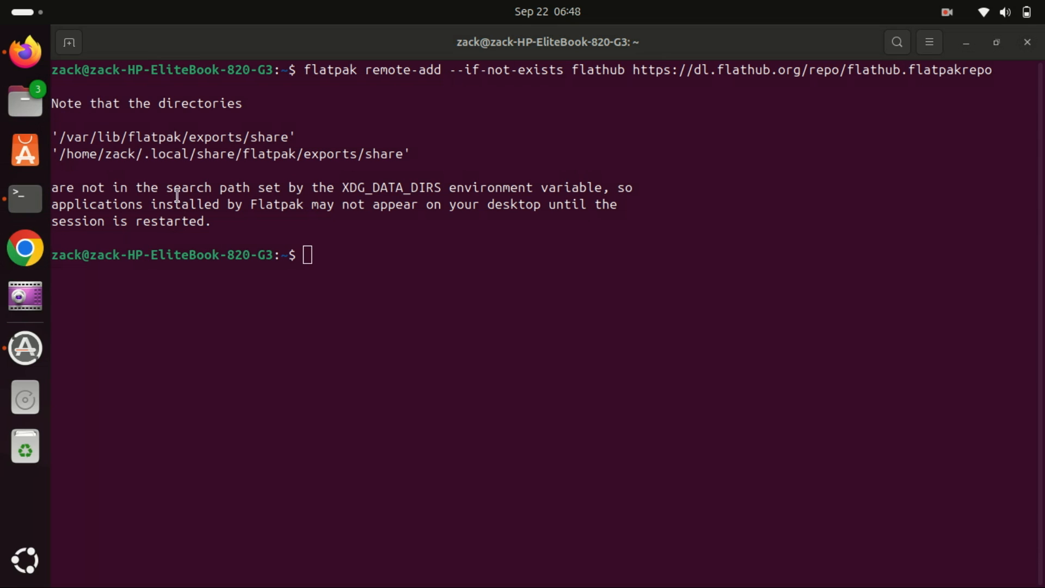
# Enter 'sudo reboot' to restart the computer.
pyautogui.write('sud')
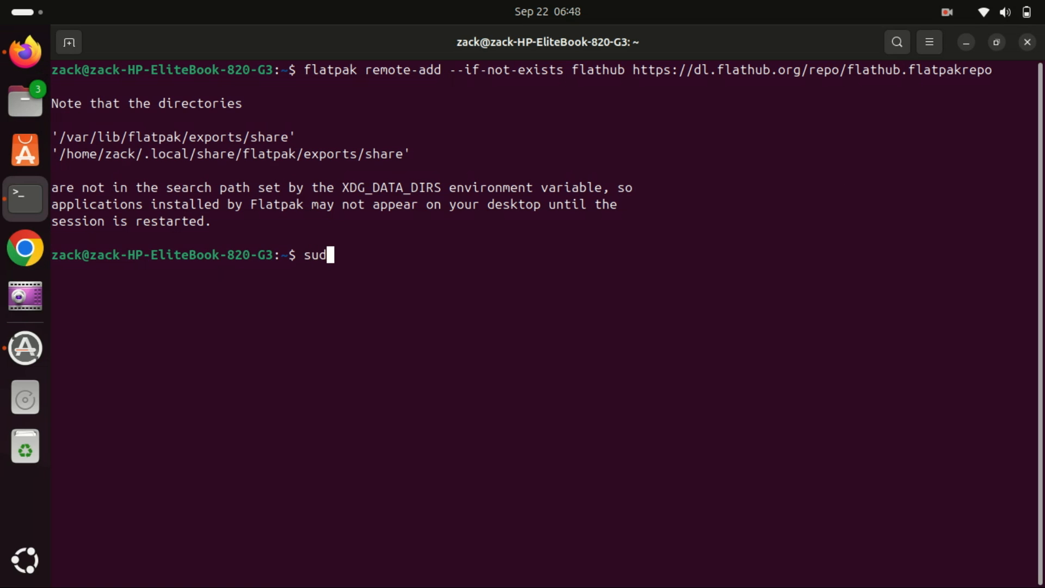
pyautogui.write('o reb')
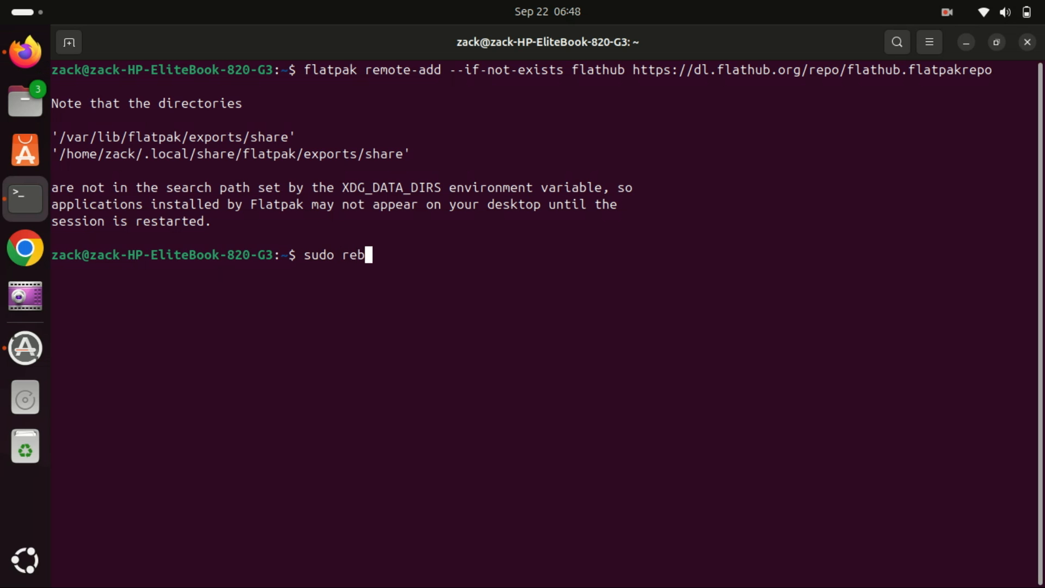
pyautogui.write('oot')
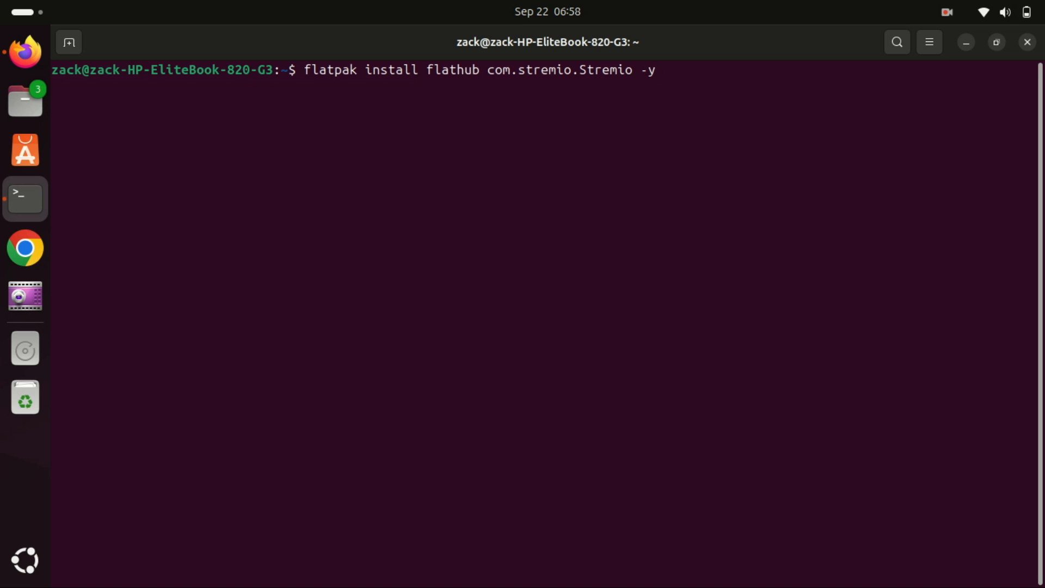
# Run 'flatpak install flathub com.stremio.Stremio -y' to install Stremio.
pyautogui.press('Return')
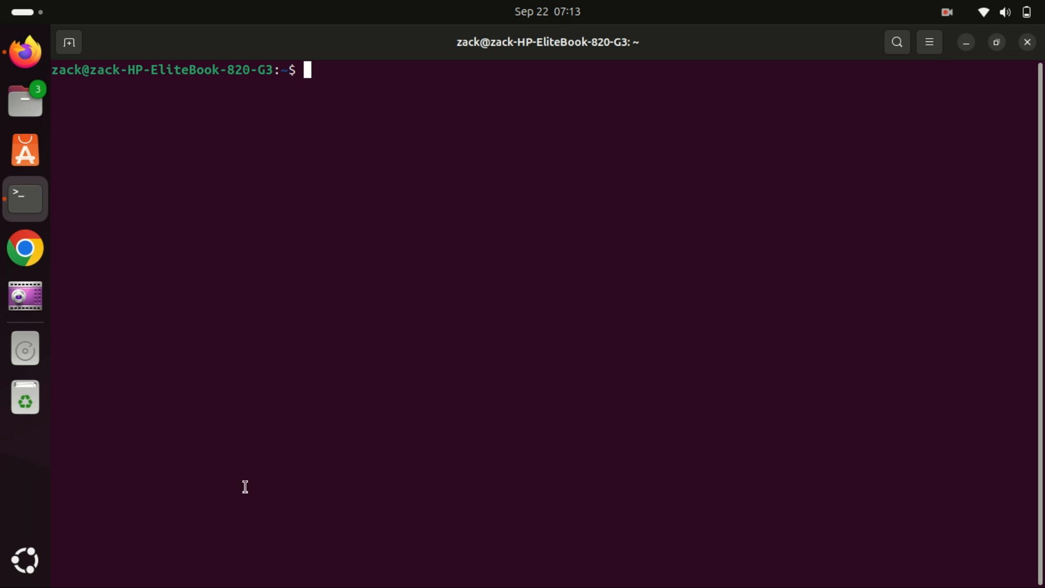
pyautogui.moveTo(25, 560)
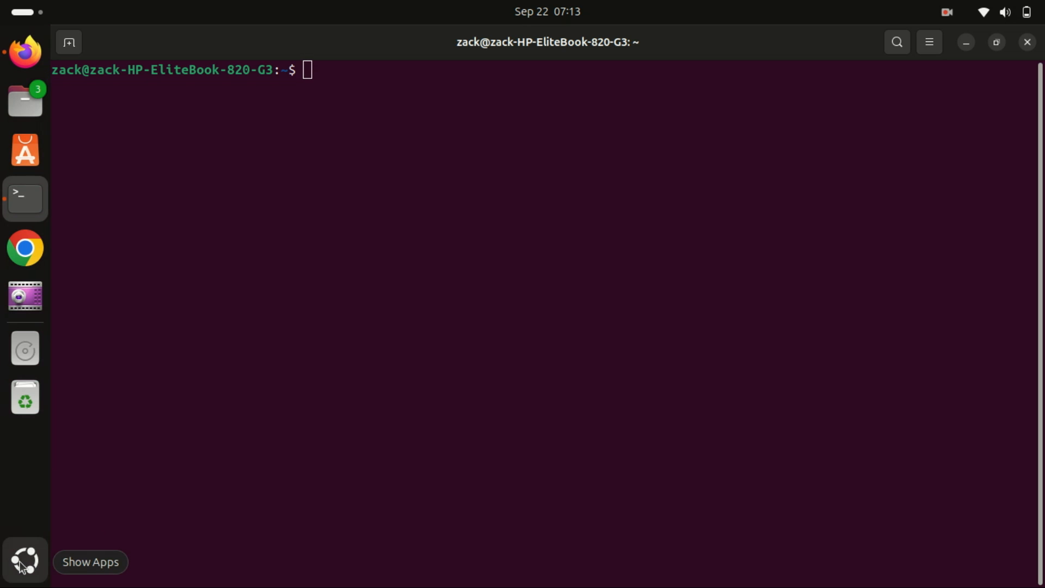
# Search the installed applications for 'stre' and launch Stremio.
pyautogui.click(26, 562)
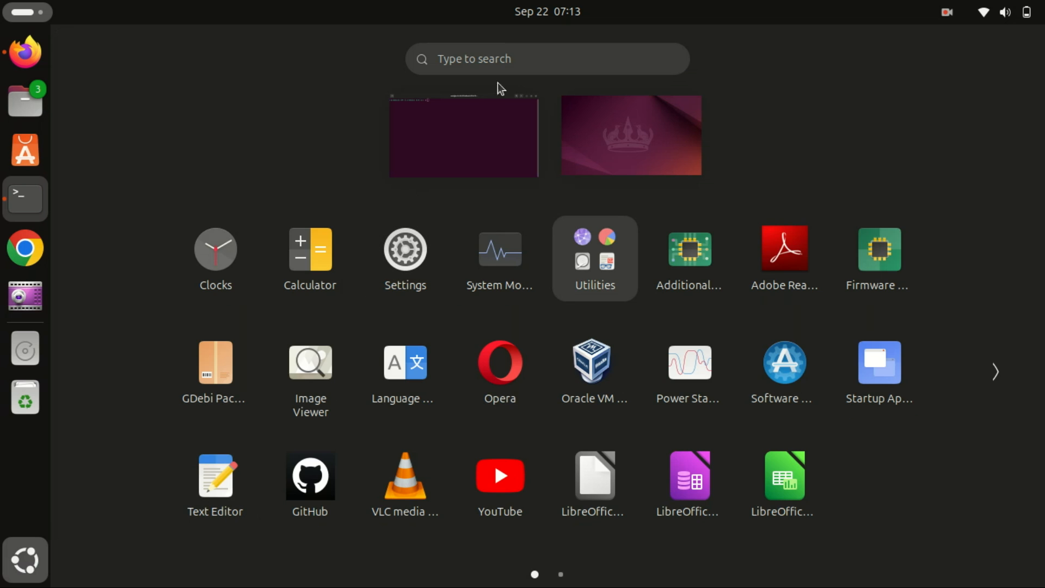
pyautogui.click(547, 58)
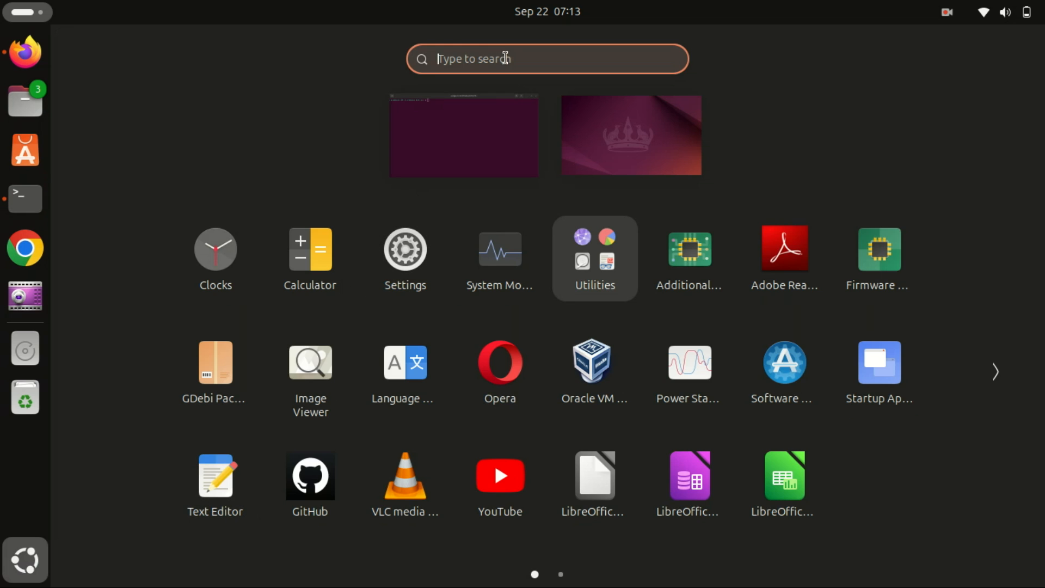
pyautogui.write('s')
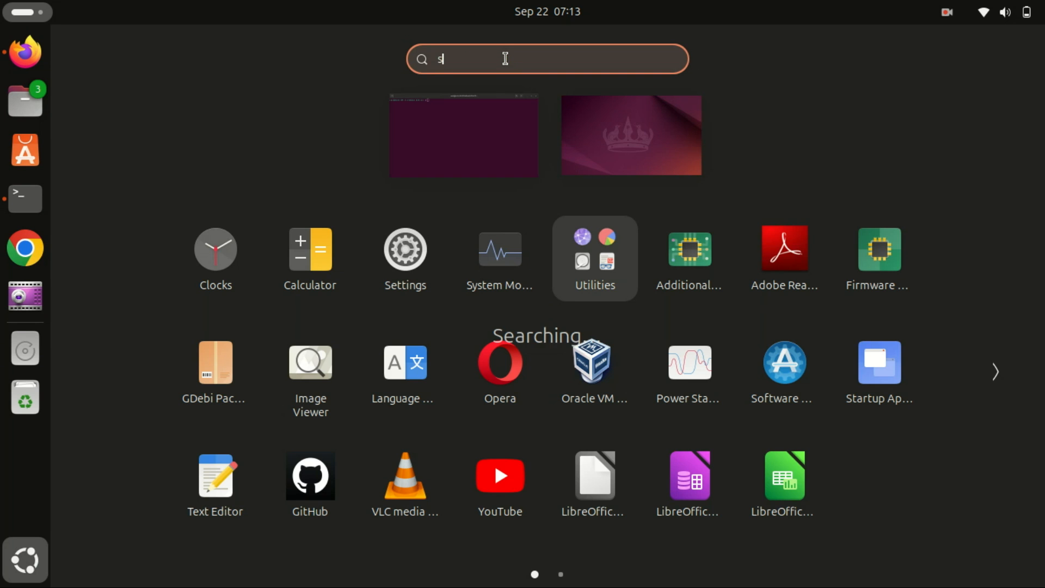
pyautogui.write('tre')
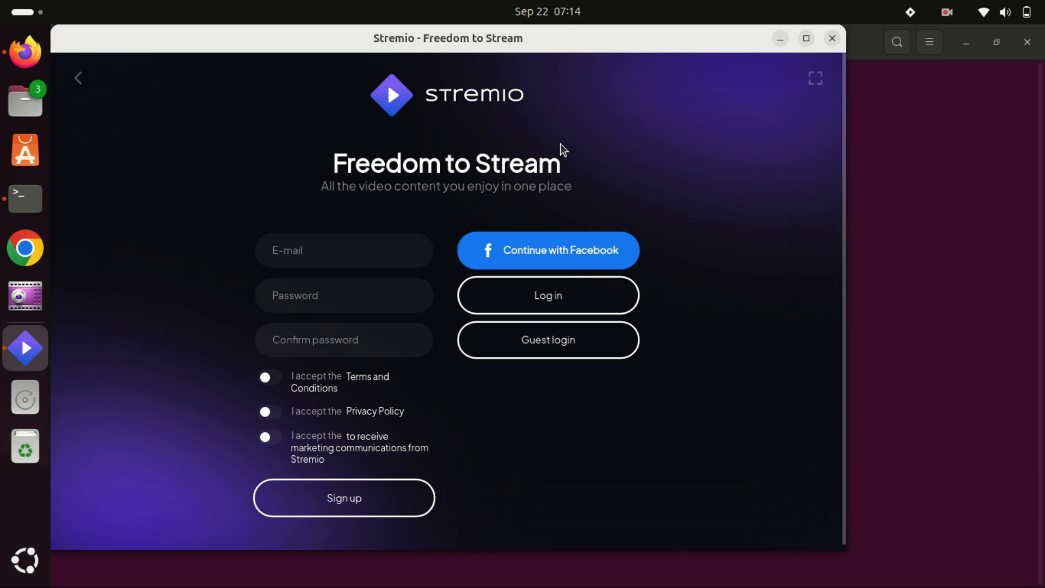
pyautogui.moveTo(752, 73)
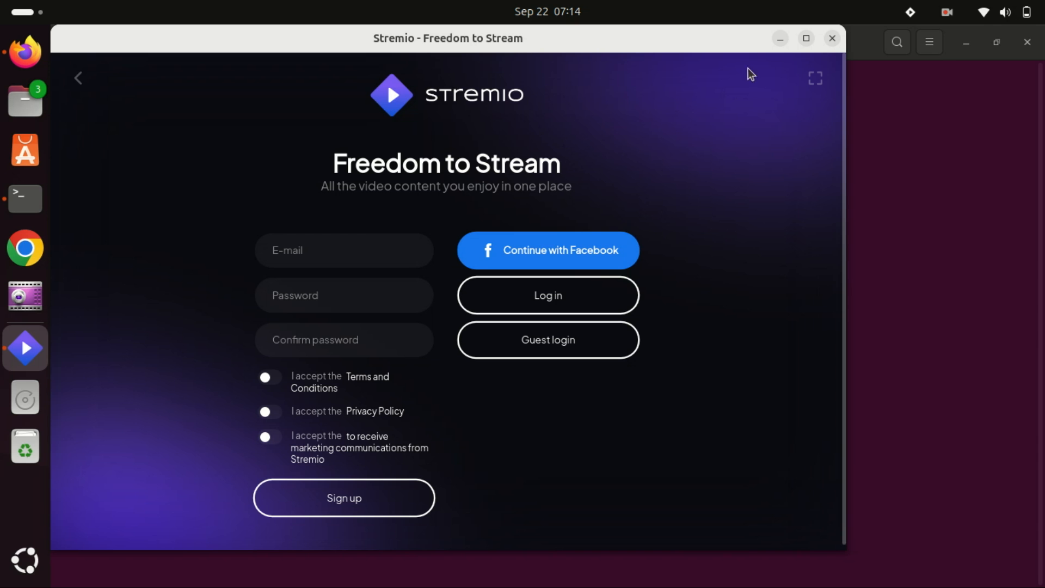
# Maximize Stremio, accept the terms and enter as a guest to the home screen.
pyautogui.click(806, 38)
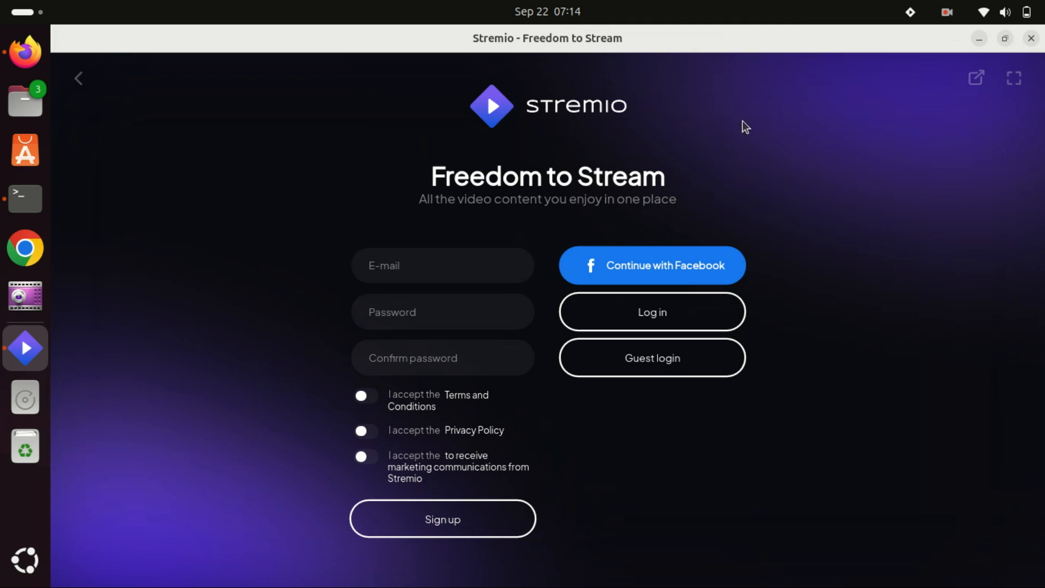
pyautogui.moveTo(652, 320)
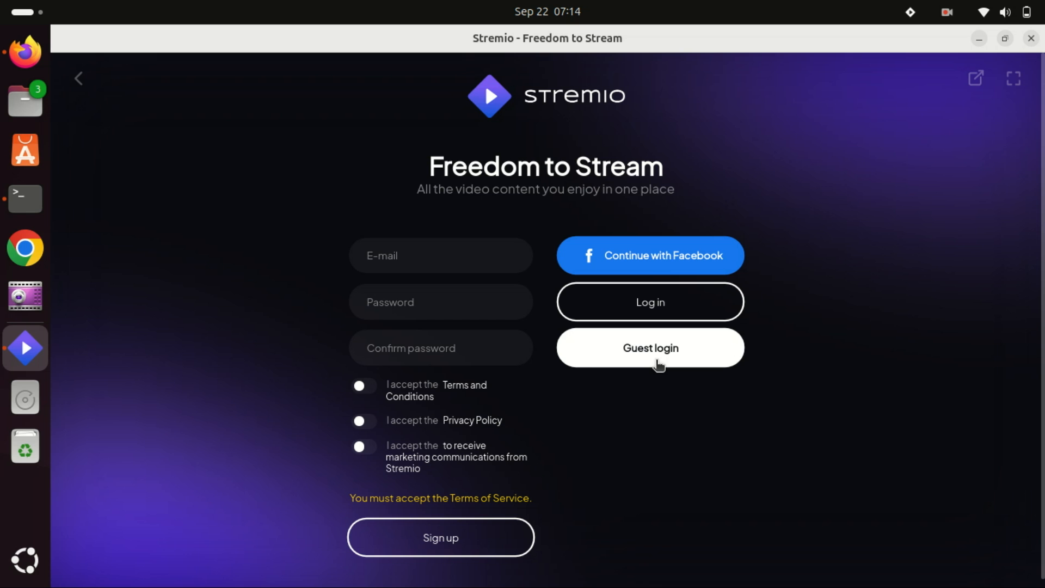
pyautogui.click(363, 387)
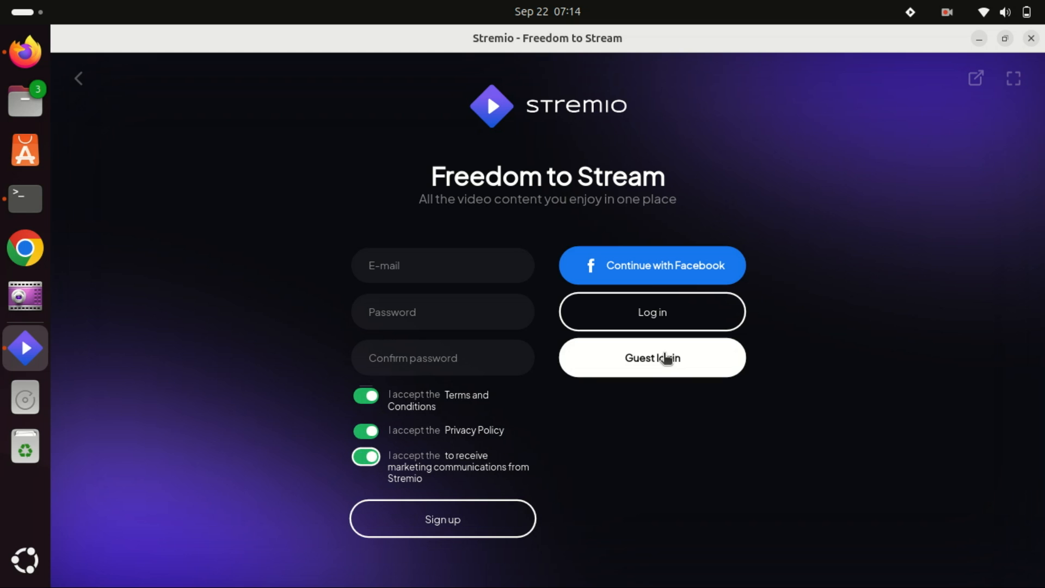
pyautogui.click(651, 357)
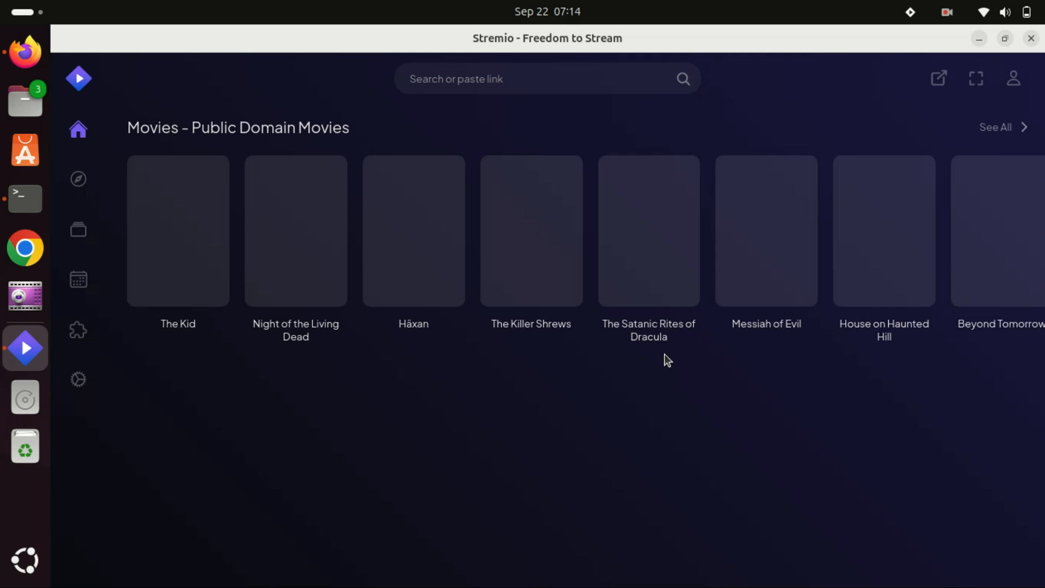